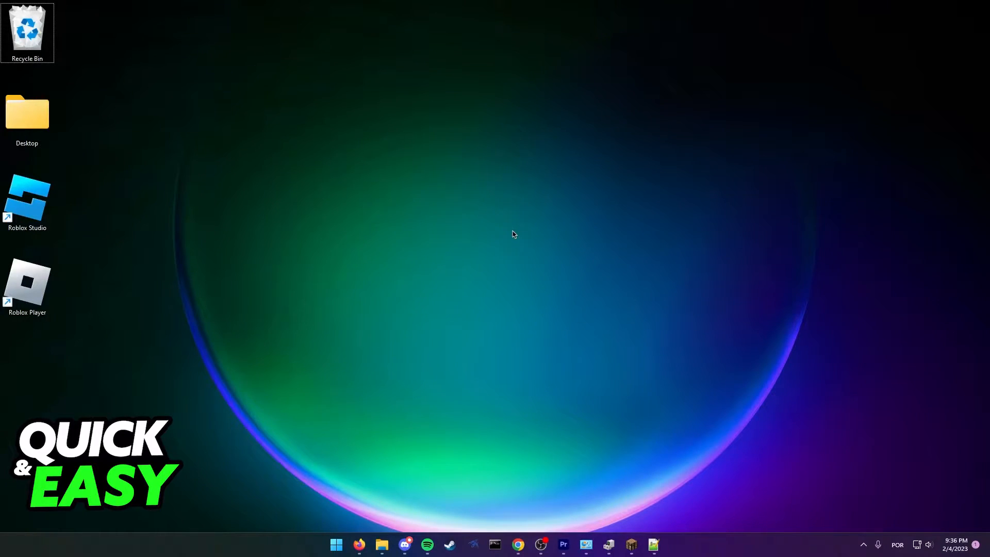
mouse_move(611, 340)
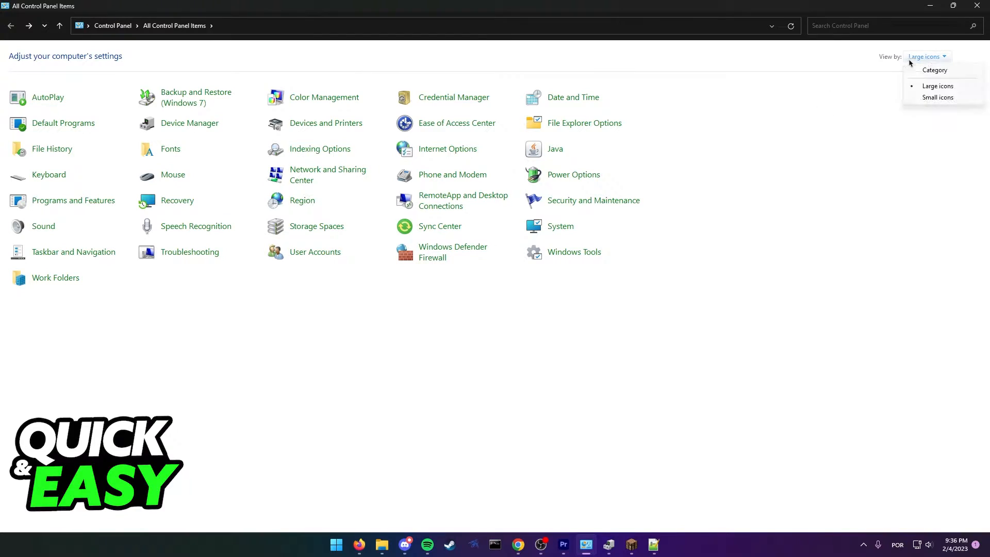
- Switch Control Panel View by to Category, then back to Large icons to list Java
click(936, 70)
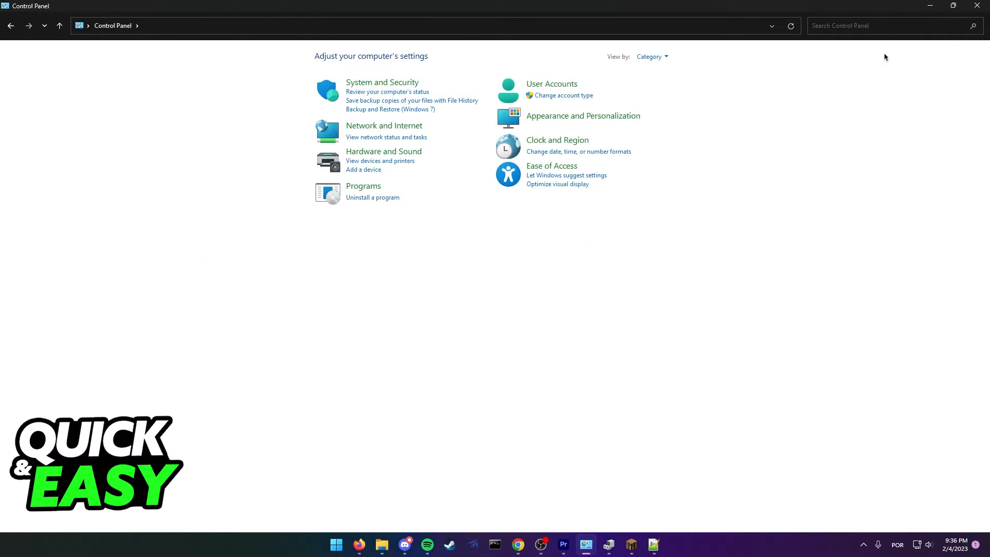
click(649, 56)
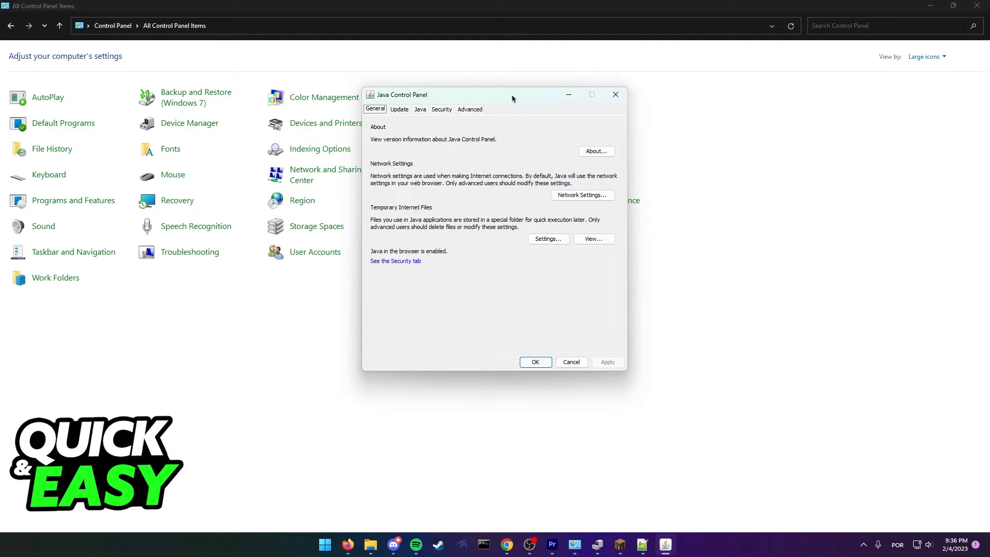
drag(512, 94, 641, 166)
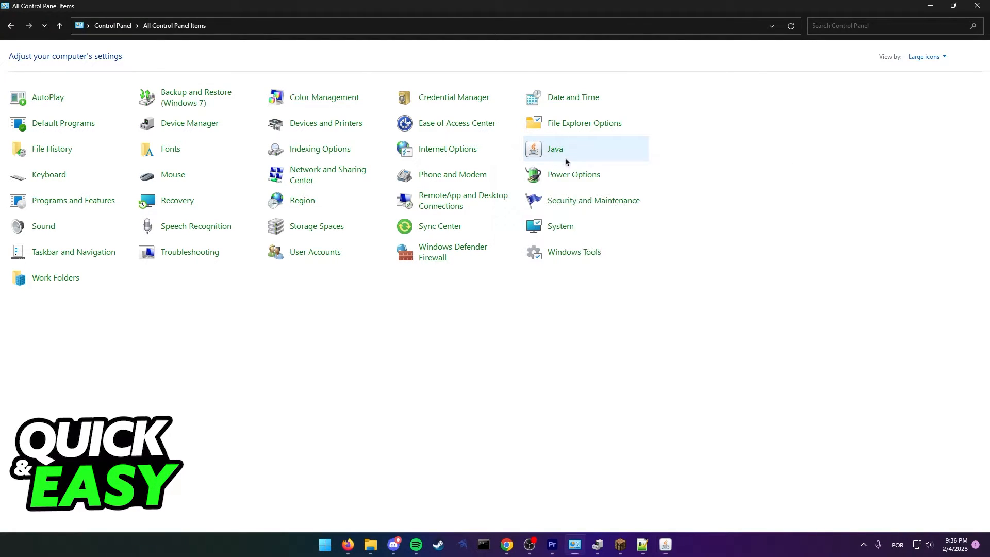
- Open the Java Control Panel and show its Update settings
double_click(555, 148)
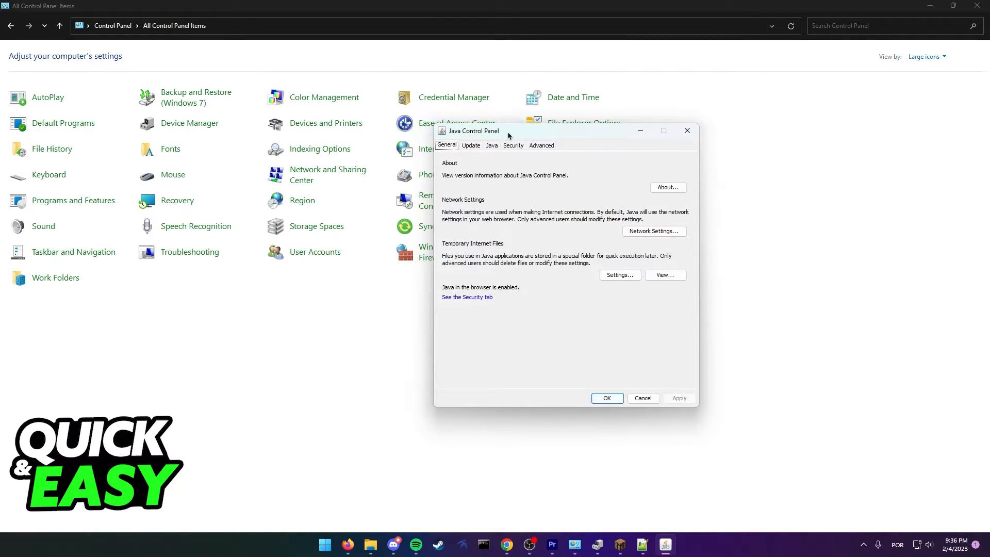
click(471, 145)
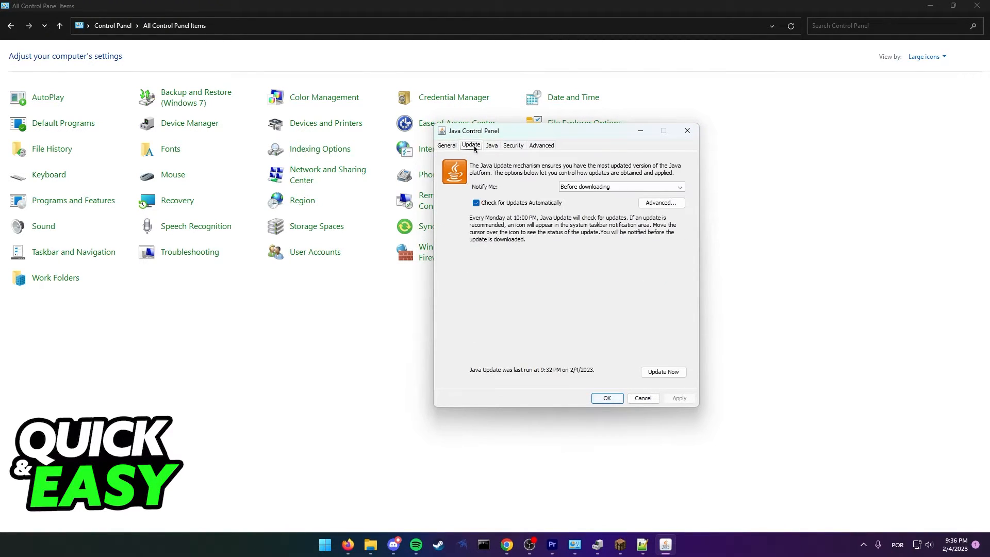
mouse_move(680, 371)
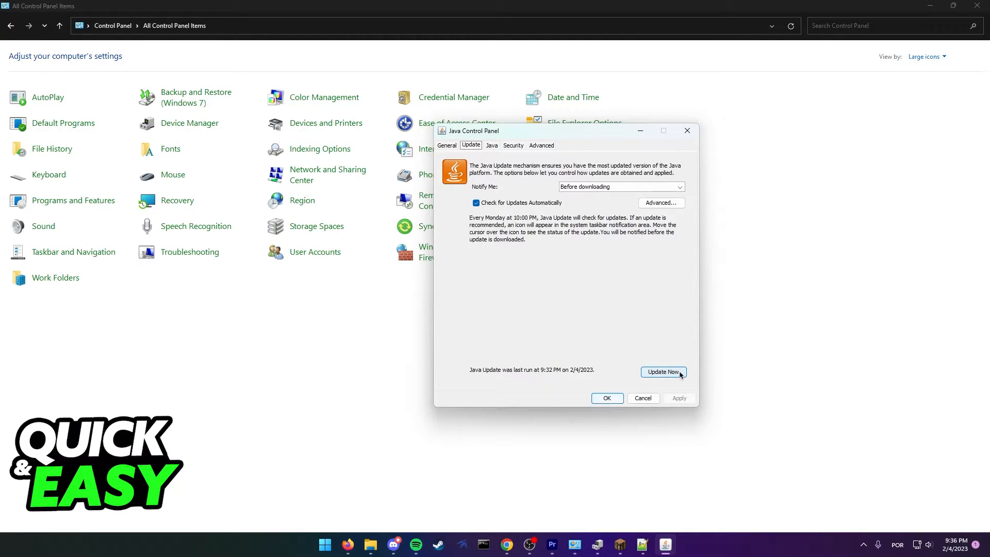
- Run Update Now, dismiss the 'latest Java already installed' message, and close Java Control Panel
click(664, 371)
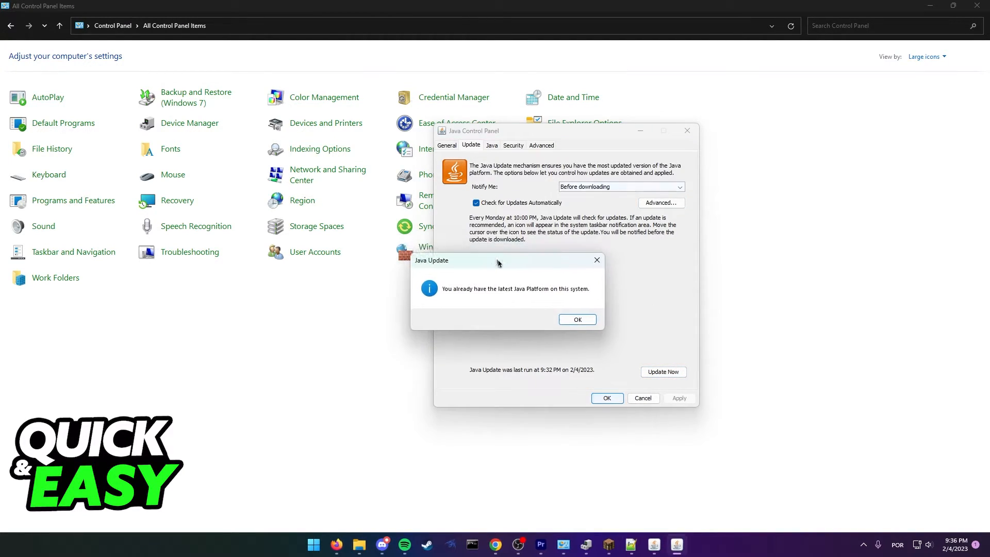
drag(498, 260, 580, 254)
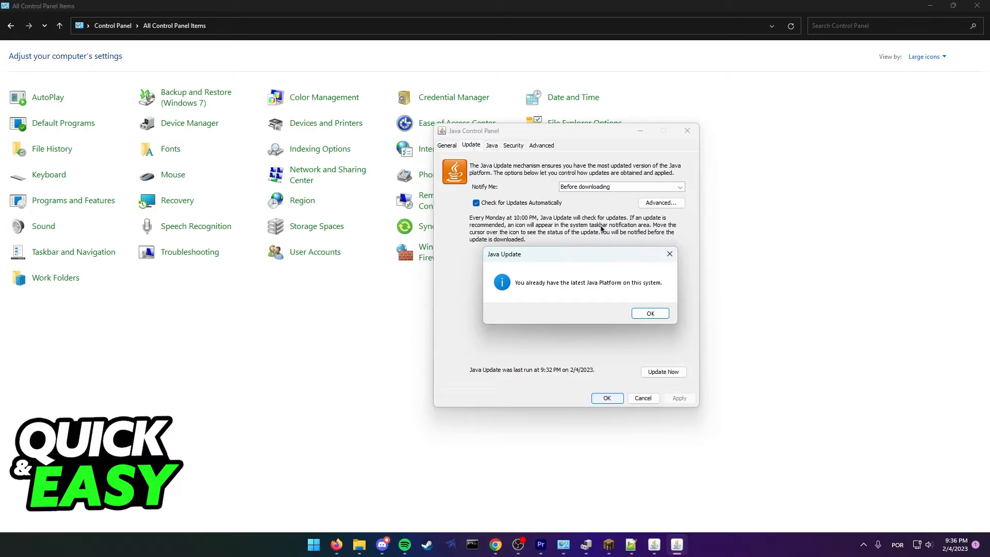
drag(580, 253, 535, 205)
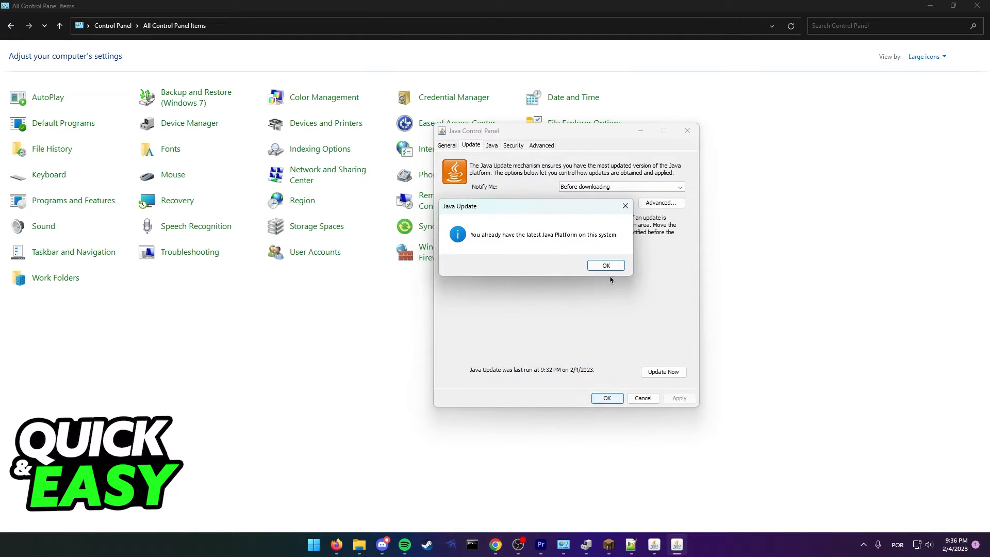
click(606, 265)
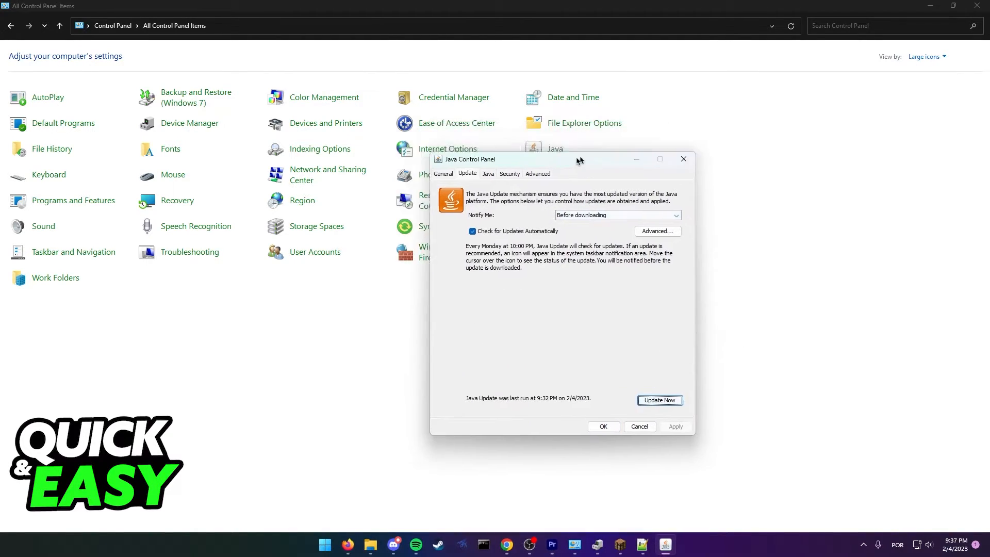
drag(576, 159, 495, 138)
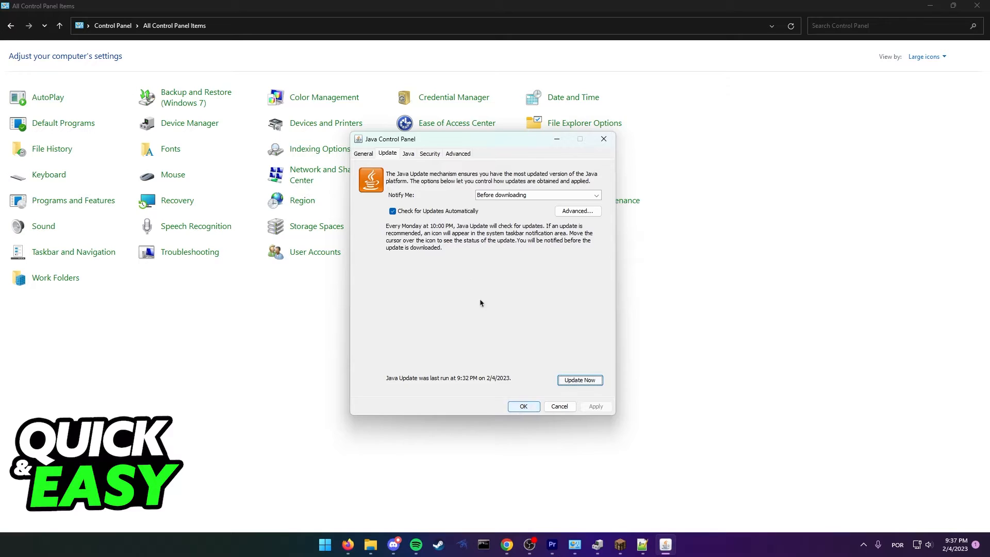
click(560, 406)
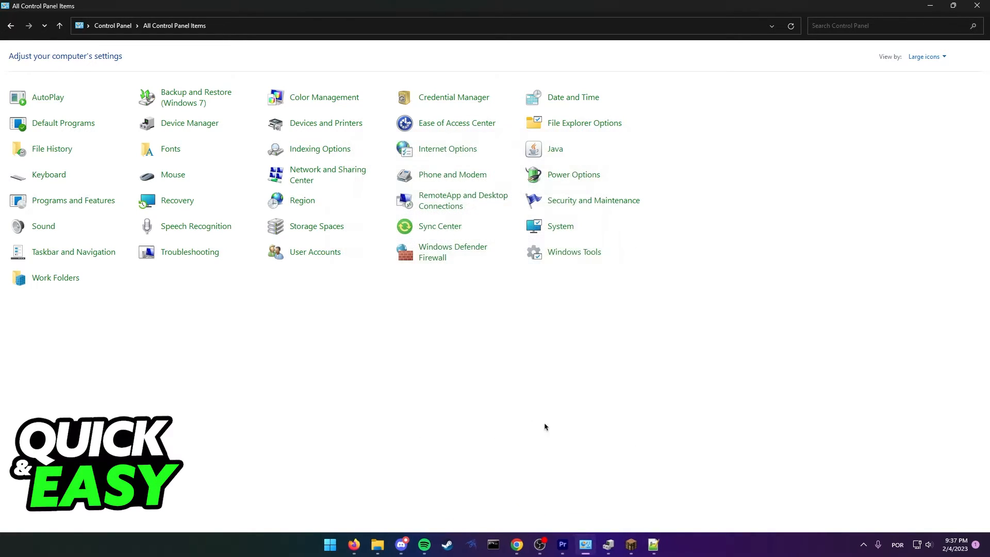
mouse_move(509, 517)
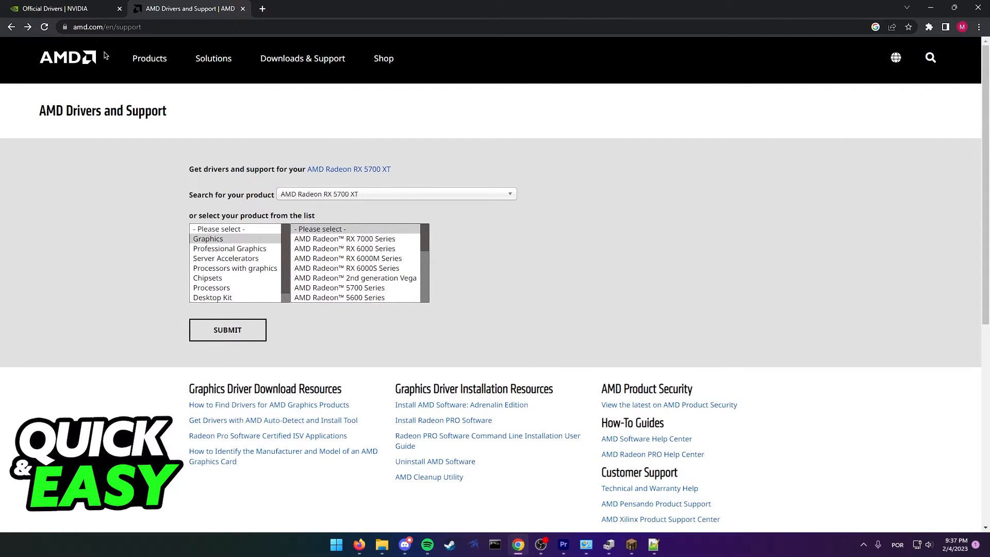
mouse_move(205, 54)
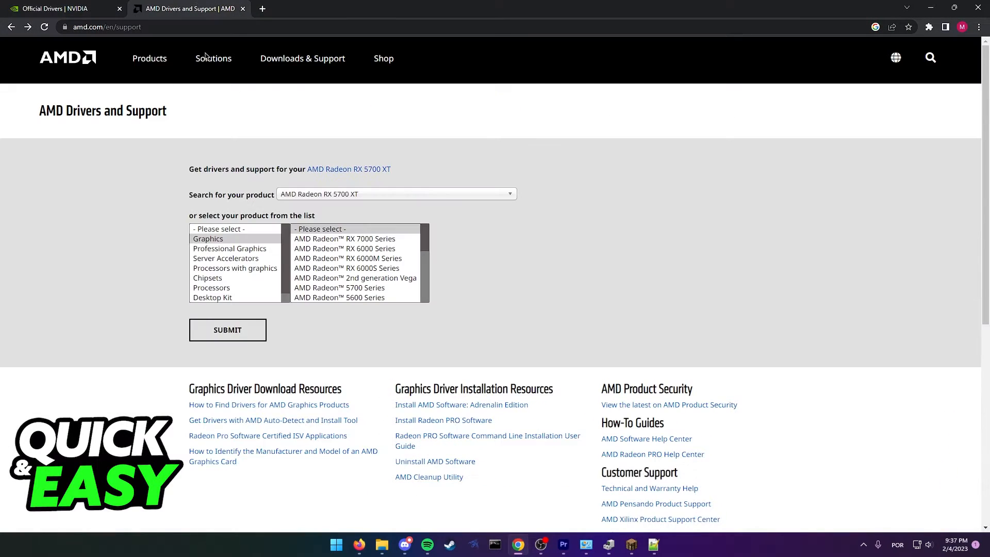
mouse_move(567, 495)
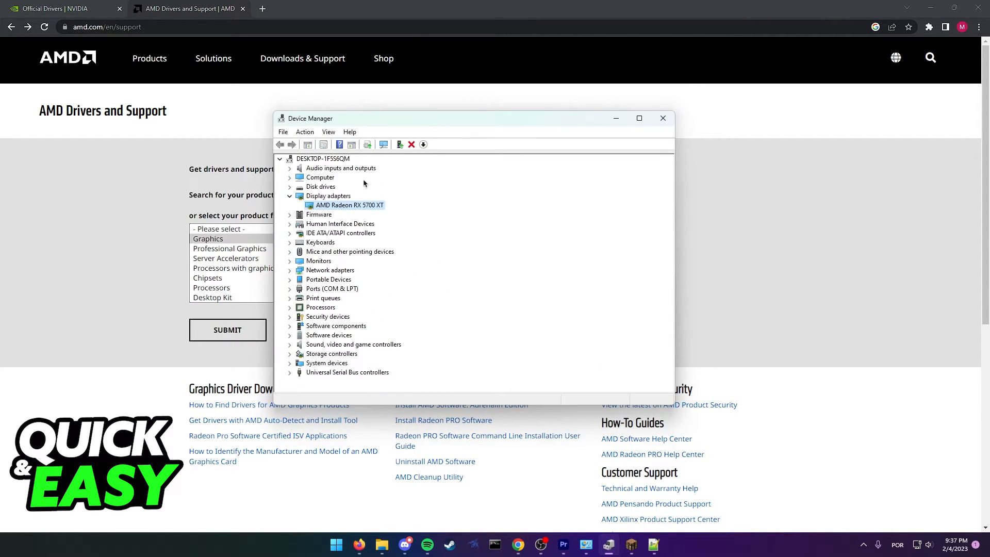
- Expand Display adapters in Device Manager to reveal the AMD Radeon RX 5700 XT
click(329, 196)
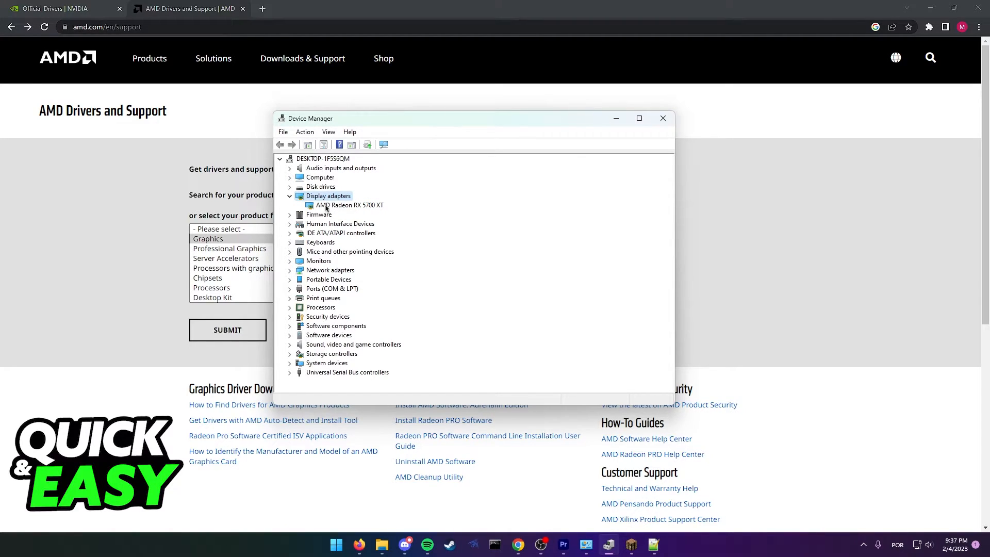
click(346, 205)
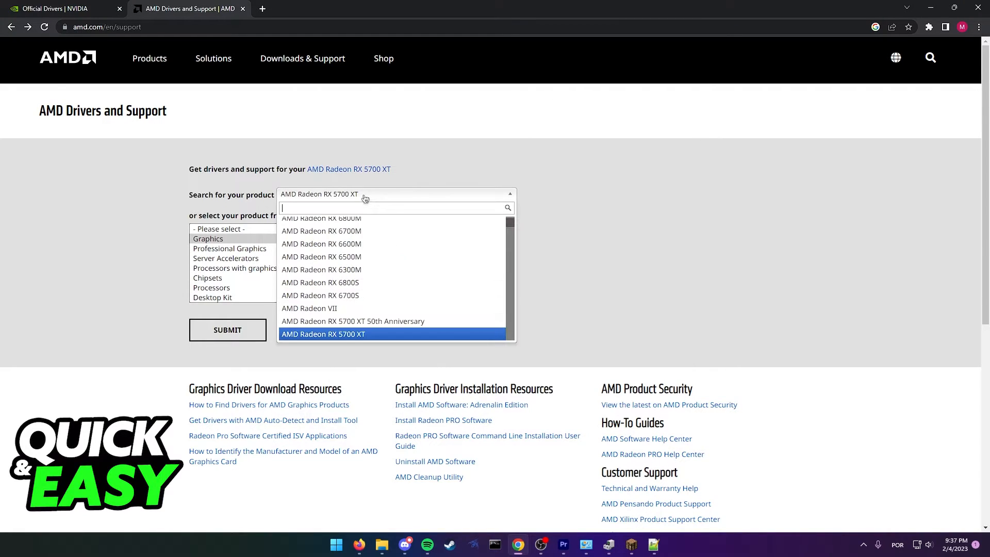
- Search AMD's product list for '57' and select AMD Radeon RX 5700 XT
text(57)
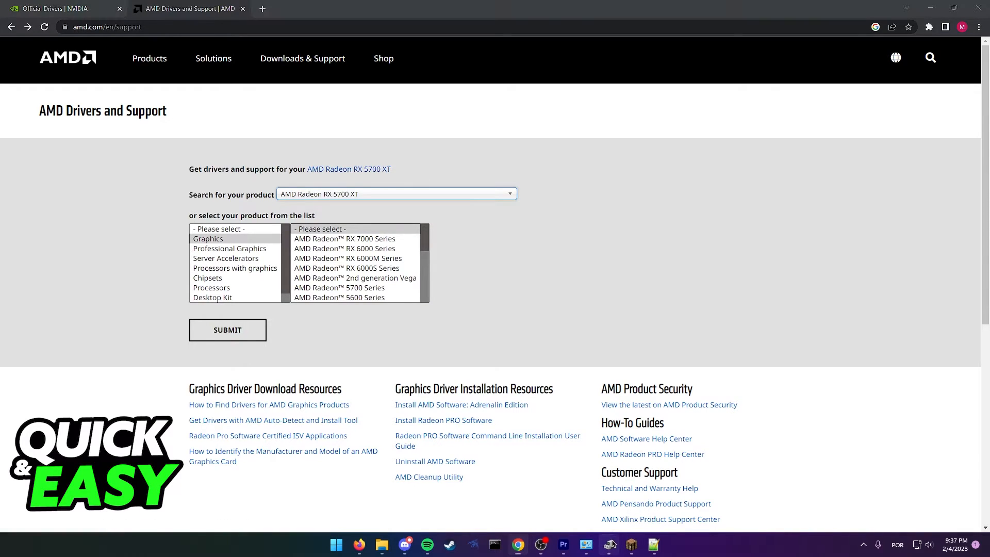
click(54, 8)
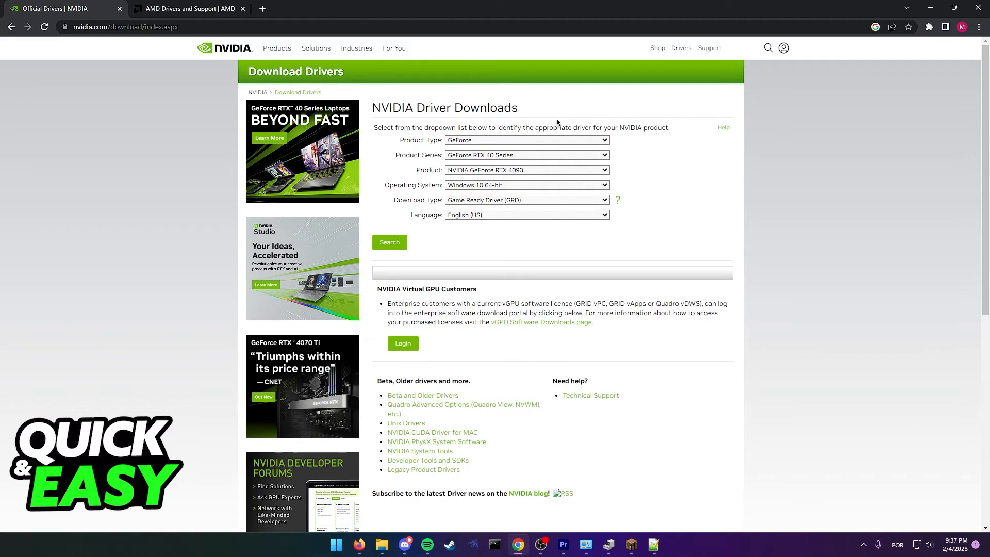
mouse_move(670, 458)
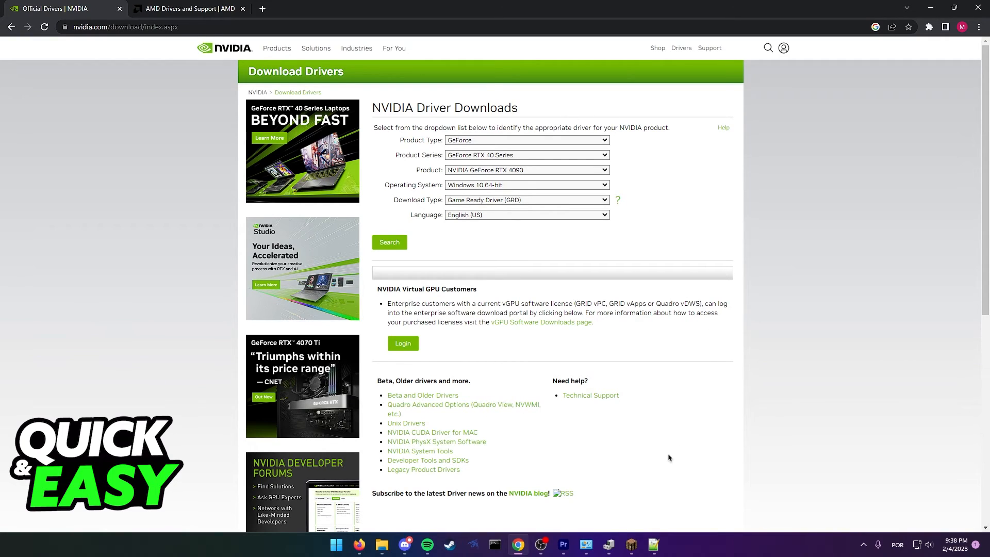